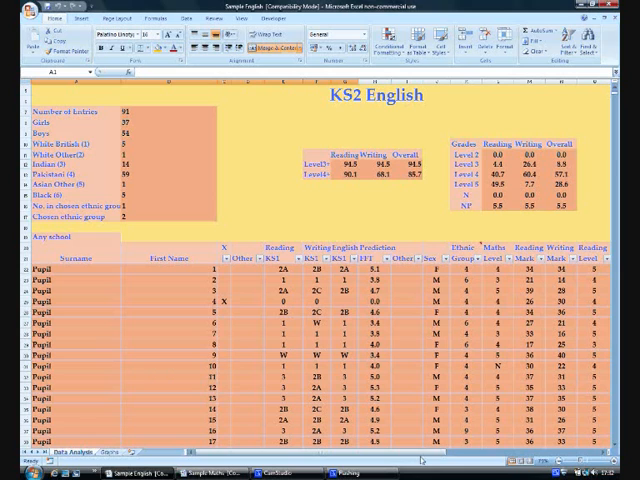
# Scroll across the KS2 English Data Analysis sheet to review the pupil data.
pyautogui.hscroll(3)
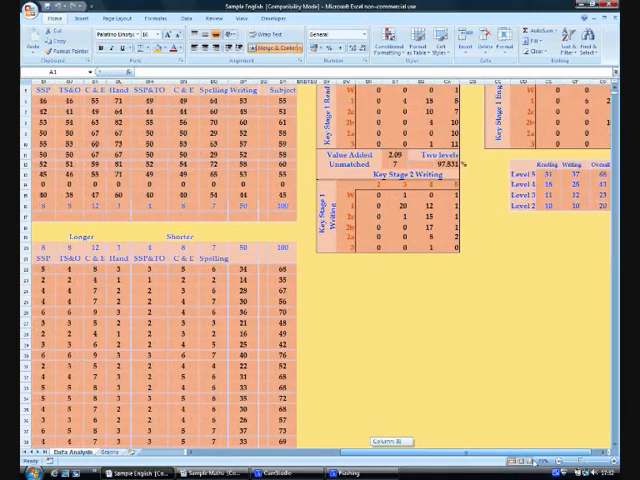
pyautogui.hscroll(3)
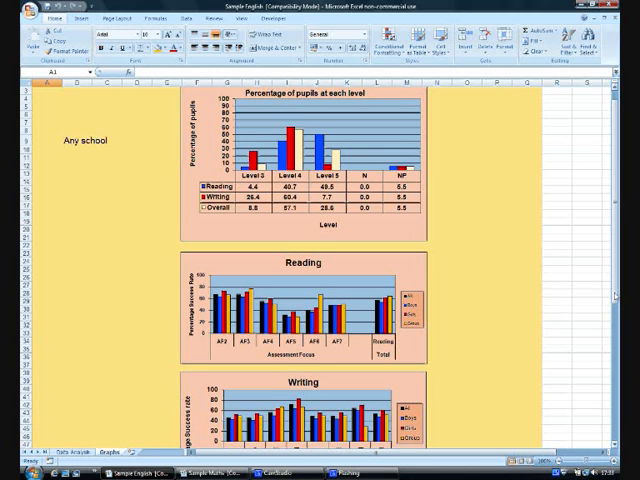
# Scroll down the Graphs sheet to examine the Reading and Writing assessment-focus charts.
pyautogui.scroll(-3)
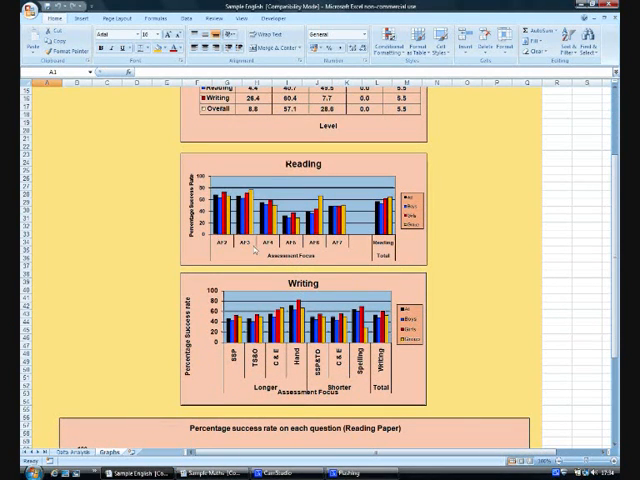
pyautogui.moveTo(345, 251)
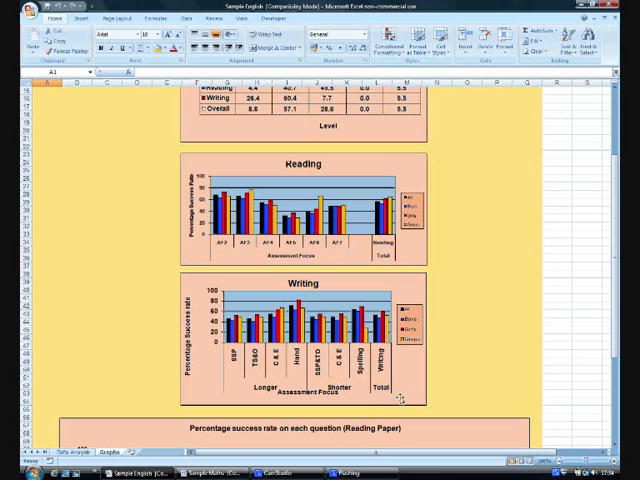
pyautogui.scroll(-3)
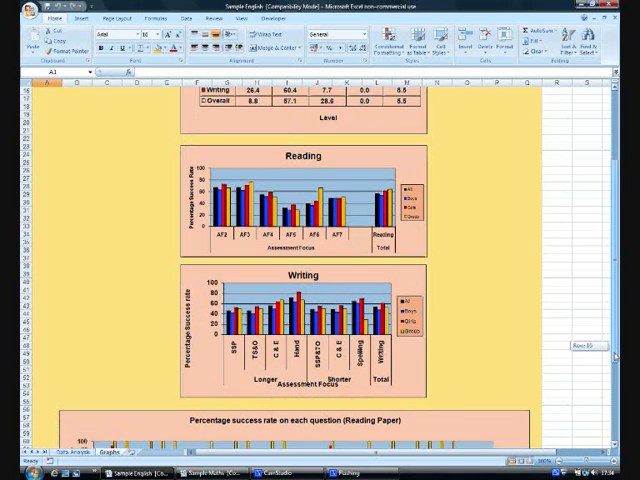
pyautogui.scroll(-3)
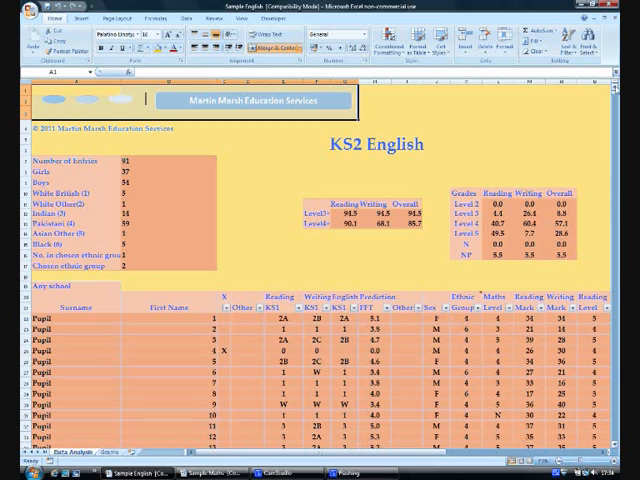
pyautogui.moveTo(525, 280)
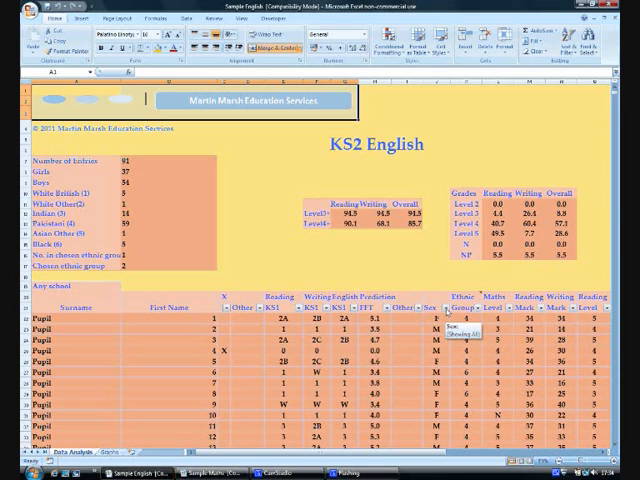
# Filter the Sex column to F only, leaving 37 of 91 pupils listed.
pyautogui.click(468, 308)
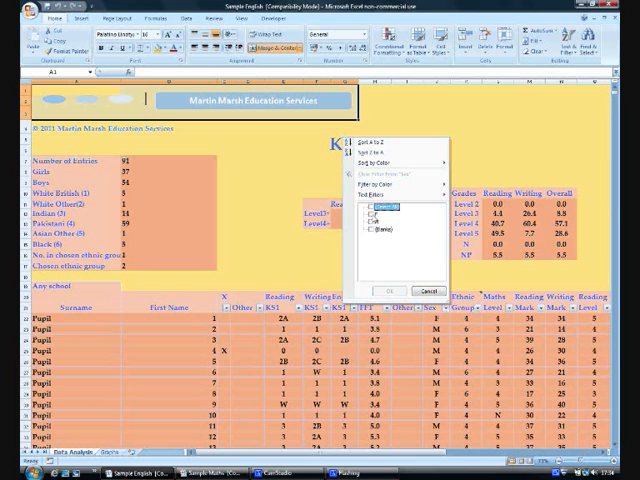
pyautogui.click(375, 205)
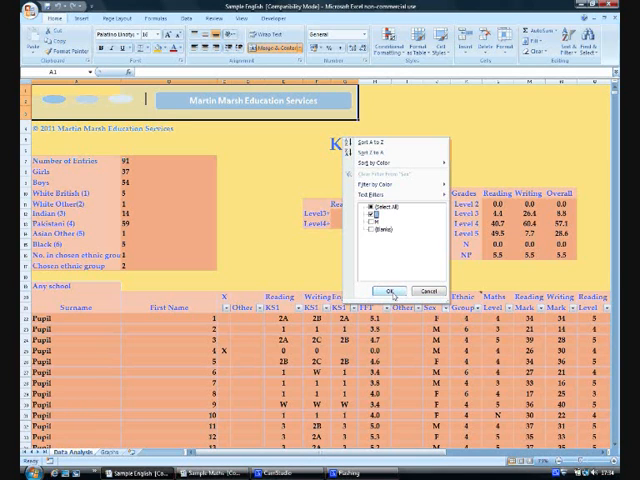
pyautogui.click(394, 292)
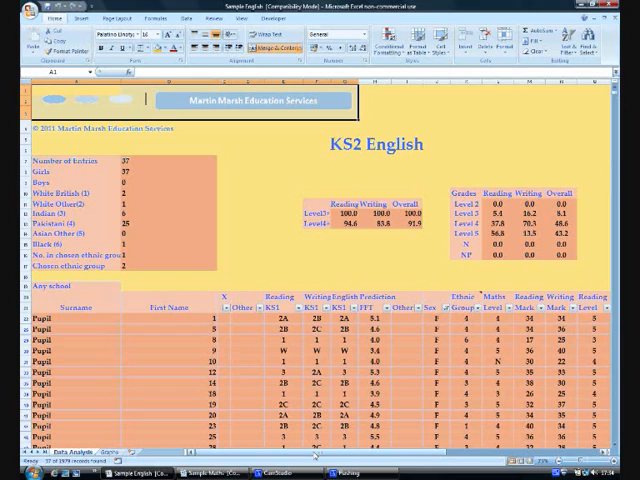
# Scroll around the girls-only Graphs charts, including the Reading Paper question chart.
pyautogui.hscroll(3)
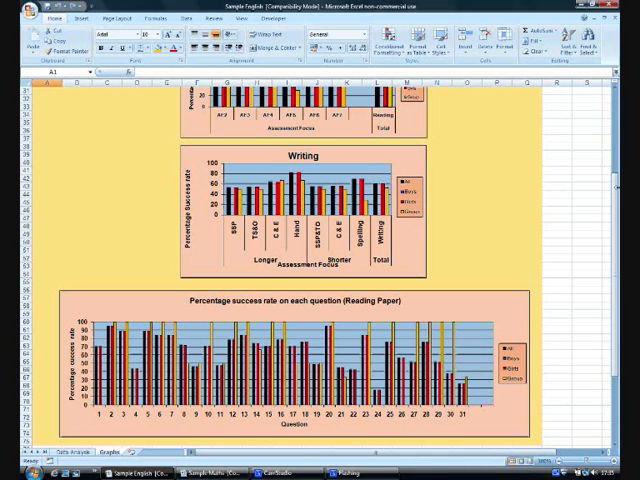
pyautogui.scroll(3)
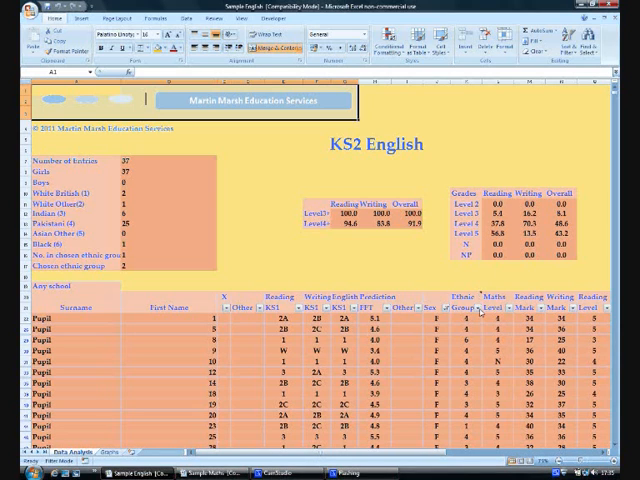
# Filter the Ethnic Group column to Pakistani pupils, leaving 25 girls, and view the charts.
pyautogui.click(483, 309)
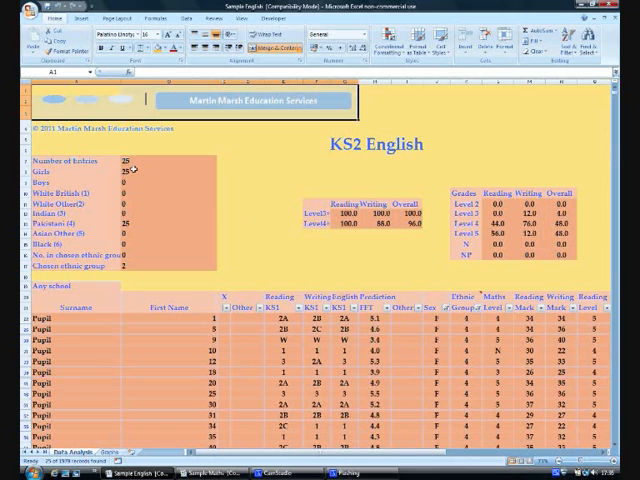
pyautogui.moveTo(133, 230)
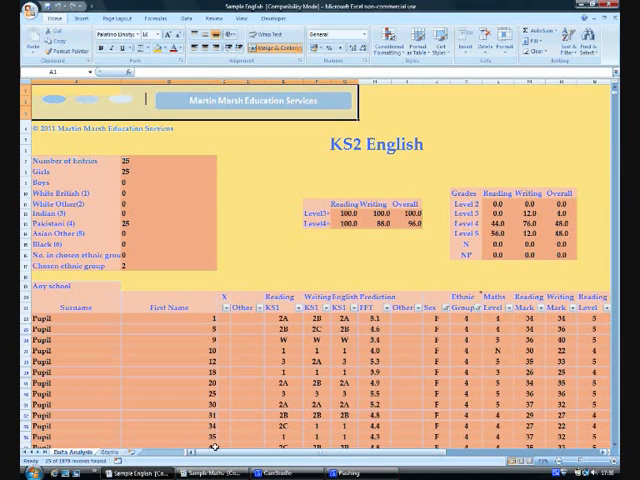
pyautogui.click(98, 450)
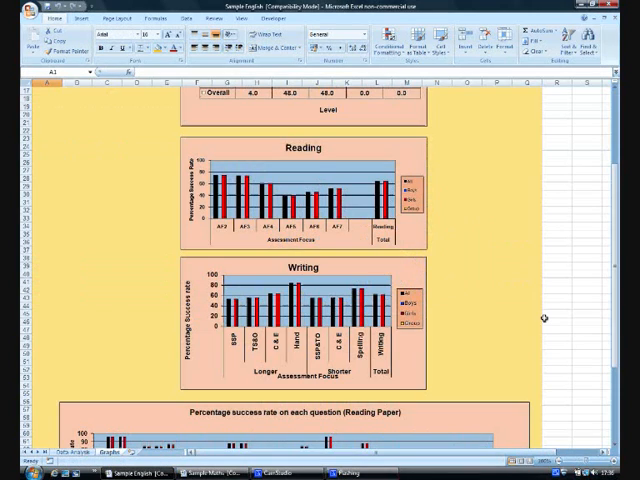
pyautogui.scroll(3)
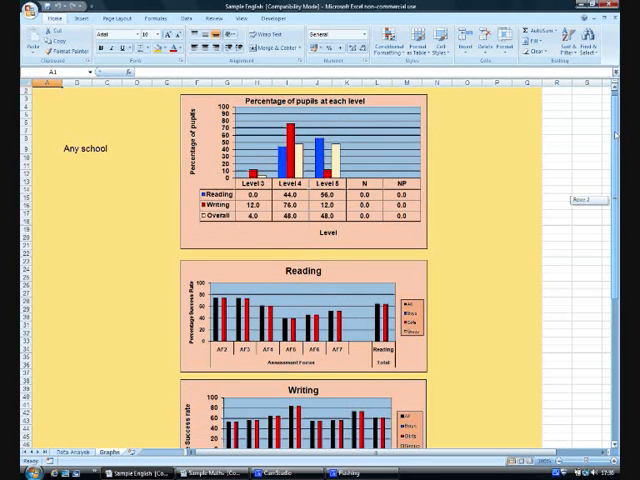
# Scroll through the filtered English charts, then return to the Data Analysis sheet.
pyautogui.scroll(-3)
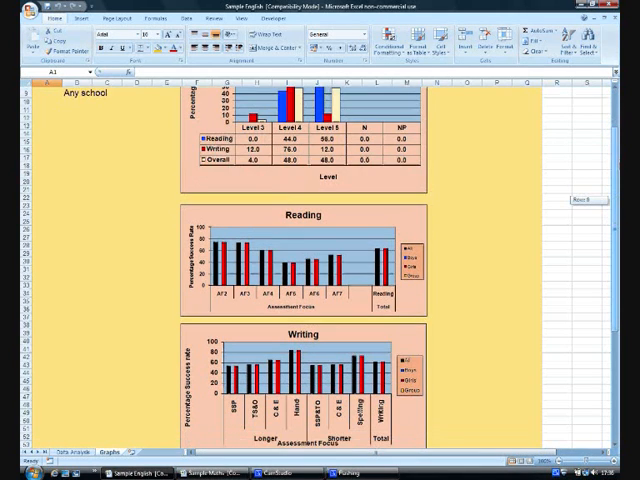
pyautogui.scroll(-3)
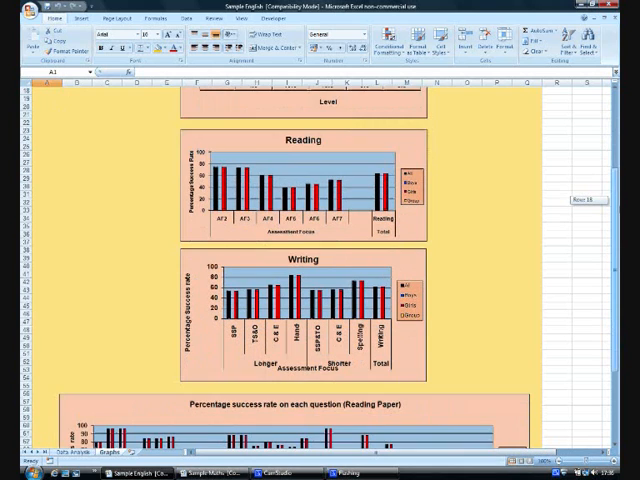
pyautogui.scroll(-3)
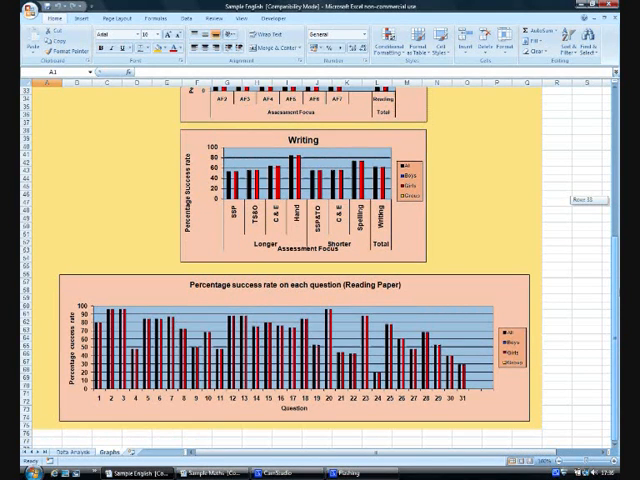
pyautogui.scroll(3)
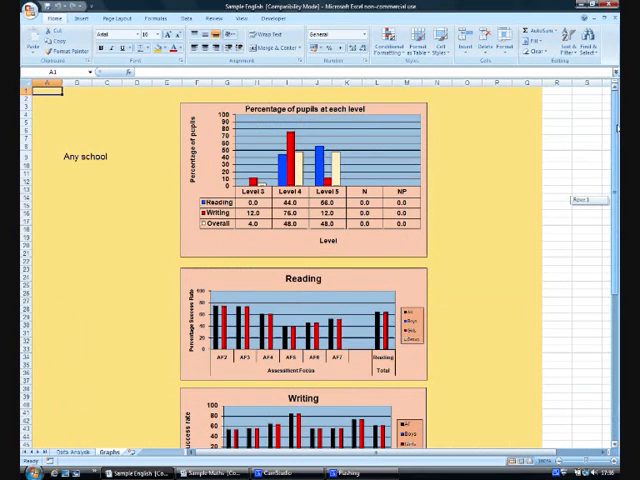
pyautogui.click(67, 449)
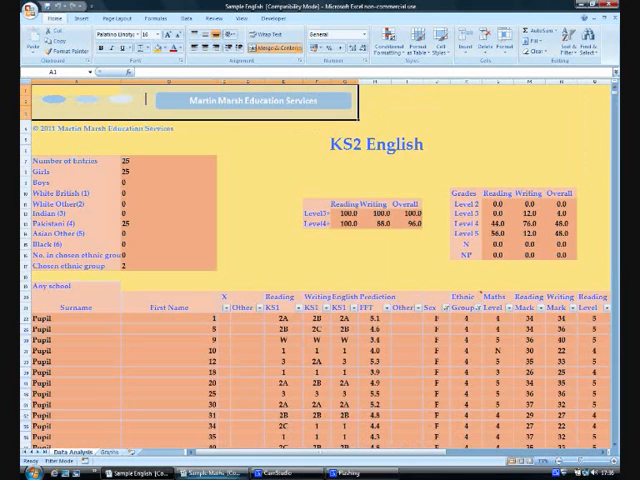
# Switch to the Sample Maths workbook and scroll through its unfiltered Graphs sheet charts.
pyautogui.click(220, 472)
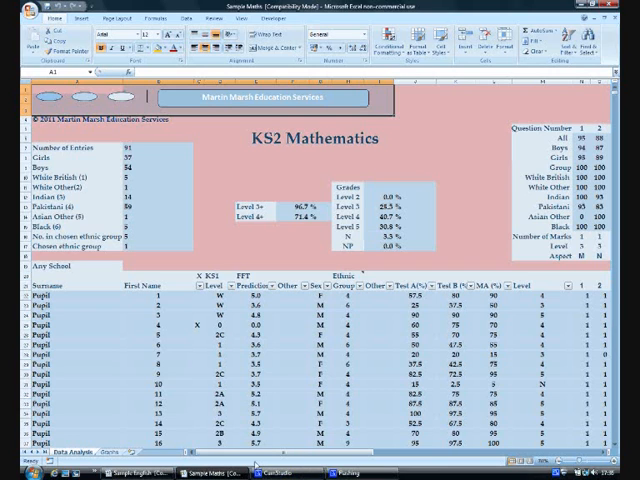
pyautogui.hscroll(3)
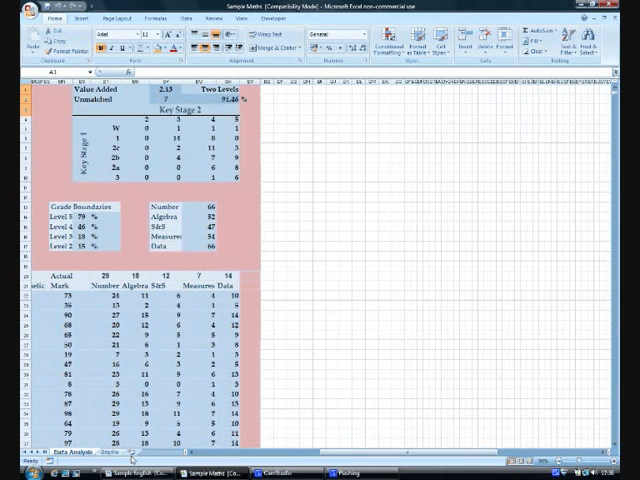
pyautogui.click(104, 451)
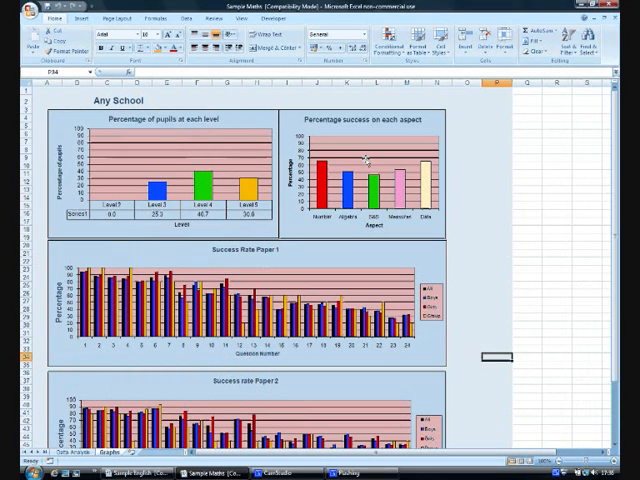
pyautogui.moveTo(393, 237)
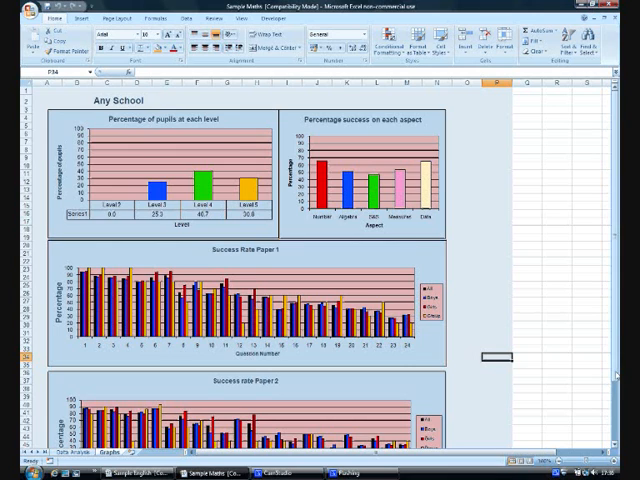
pyautogui.scroll(-3)
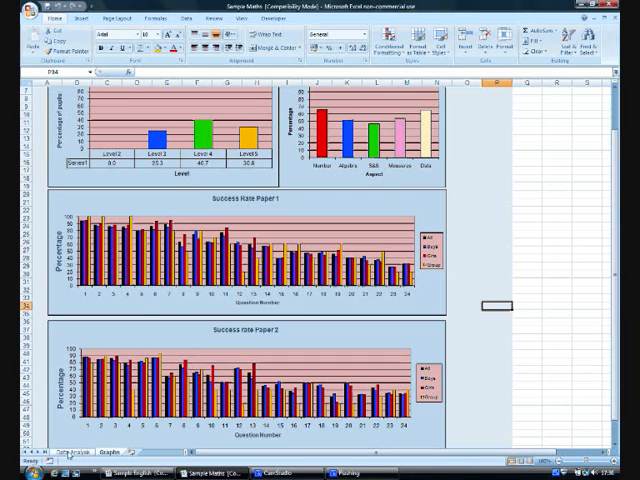
pyautogui.click(48, 451)
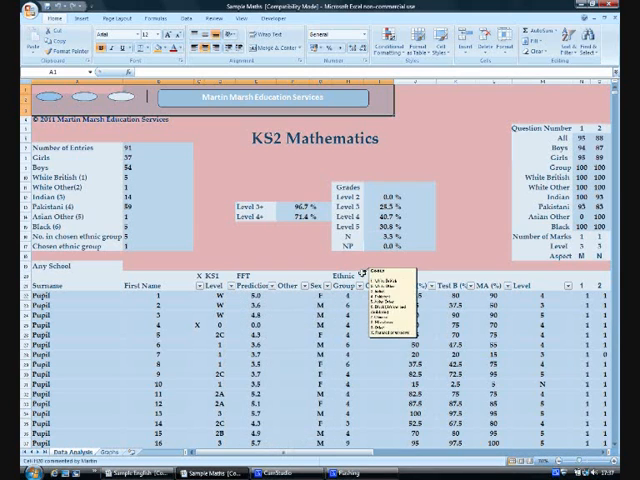
# Filter Group to 3 and Sex to M, showing 8 Indian boys, and refresh the summary.
pyautogui.click(357, 274)
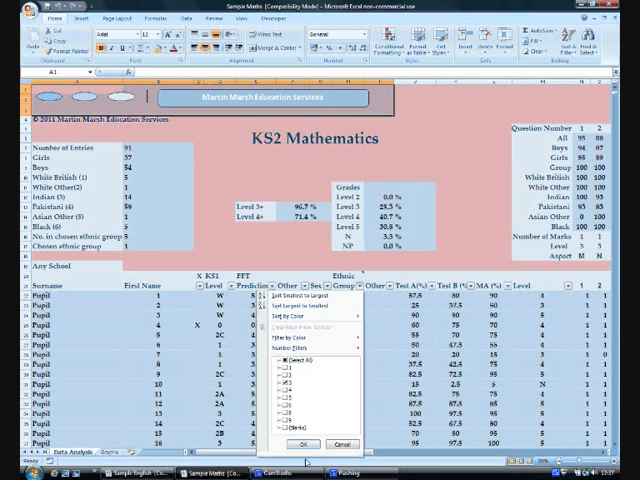
pyautogui.click(305, 444)
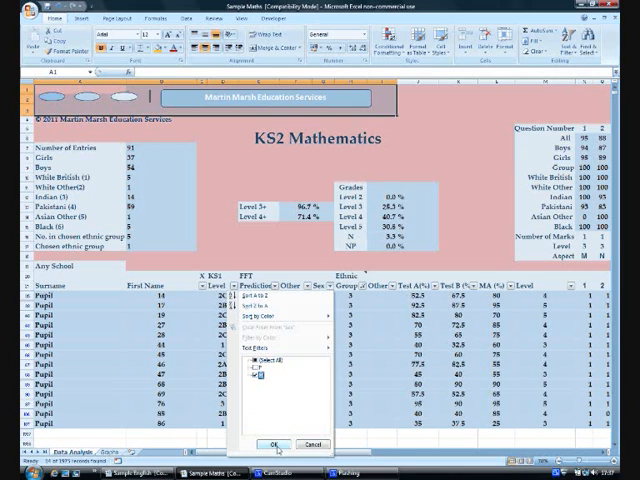
pyautogui.click(267, 443)
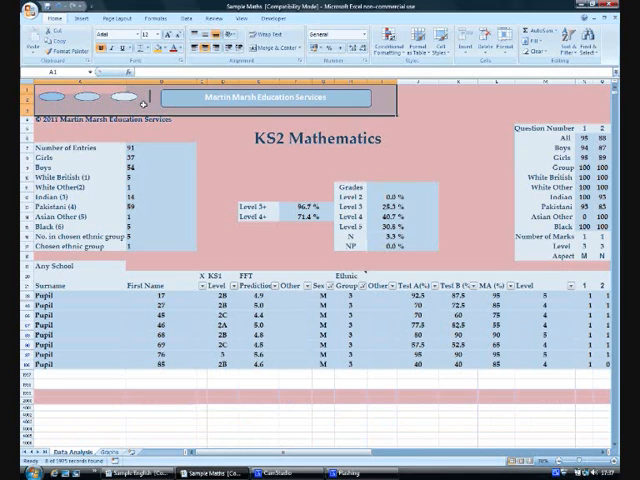
pyautogui.click(215, 148)
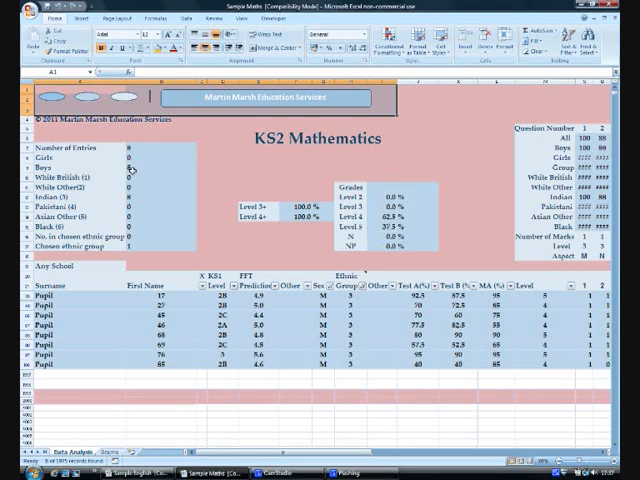
# Scroll through the Mathematics charts for the Indian boys.
pyautogui.hscroll(3)
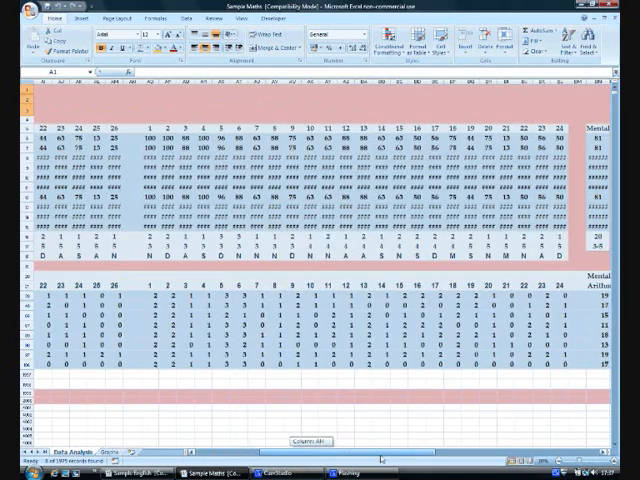
pyautogui.hscroll(3)
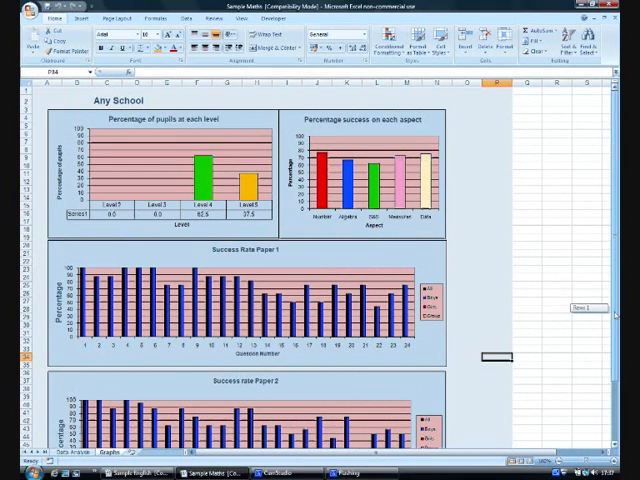
pyautogui.scroll(-3)
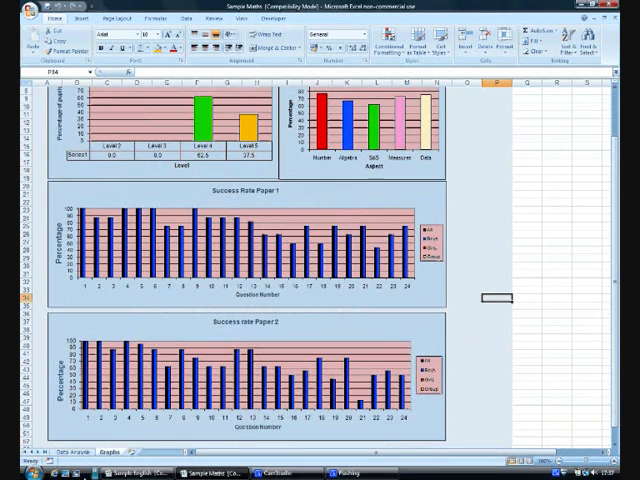
# Clear the Group filter on Data Analysis so pupils from all ethnic groups show again.
pyautogui.click(64, 452)
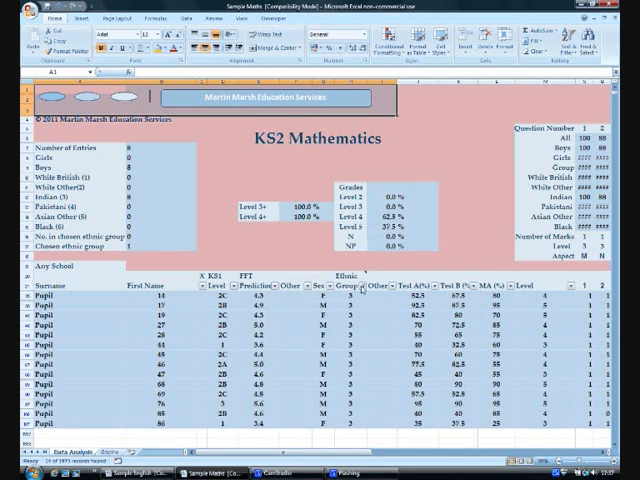
pyautogui.click(367, 286)
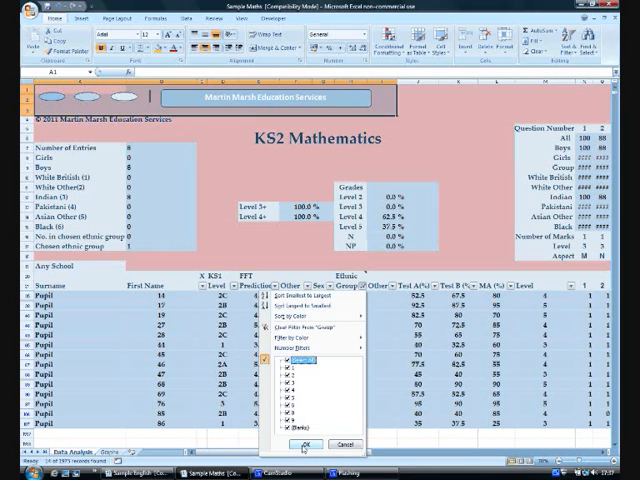
pyautogui.click(316, 444)
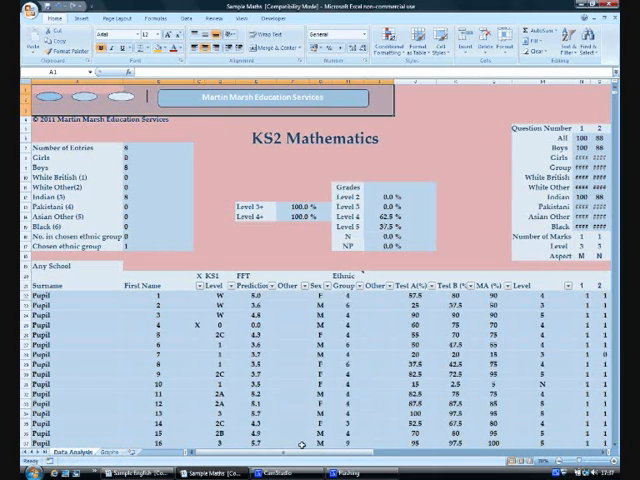